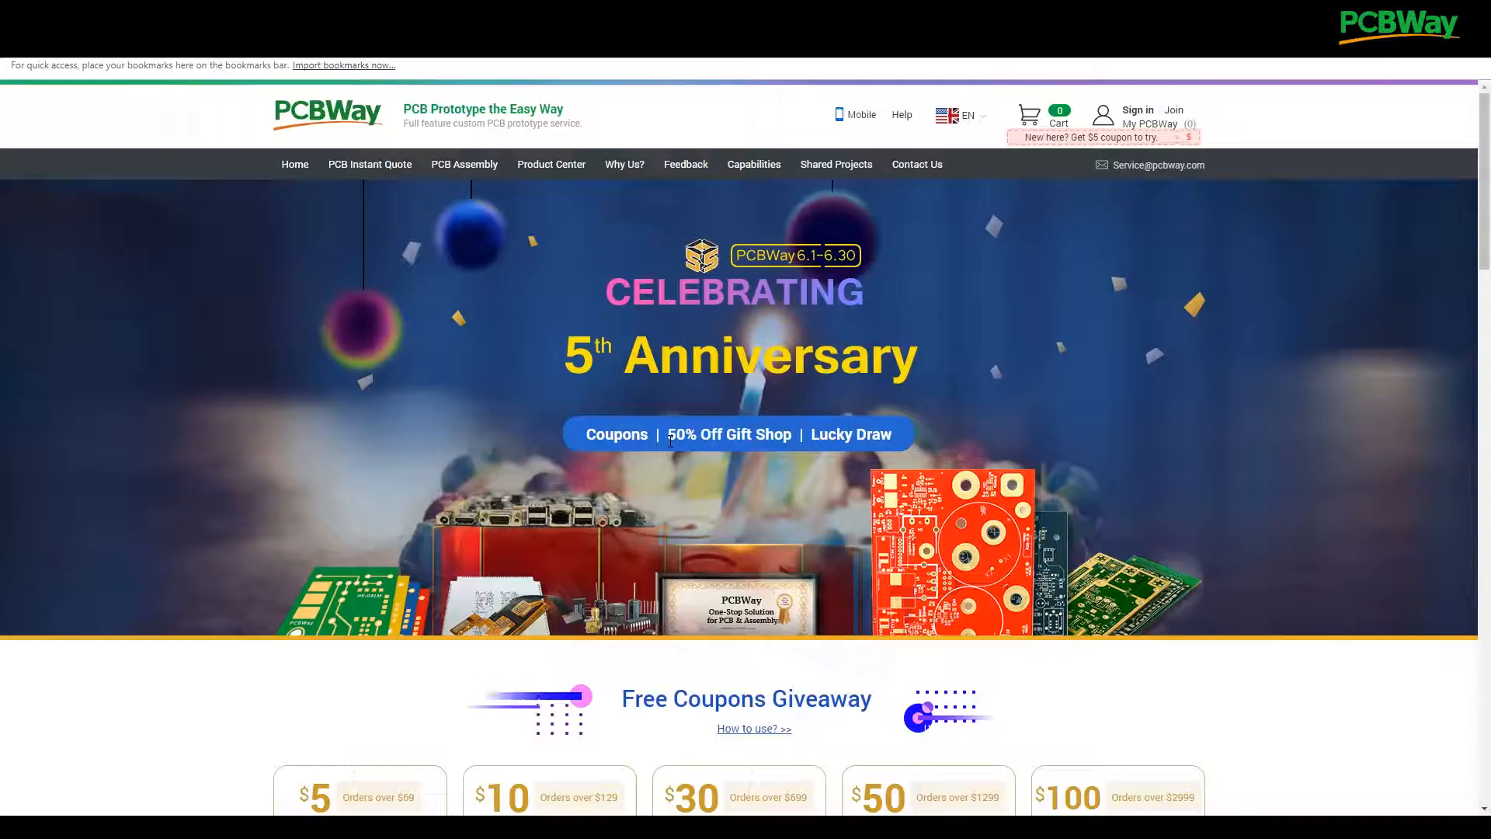
pyautogui.moveTo(629, 424)
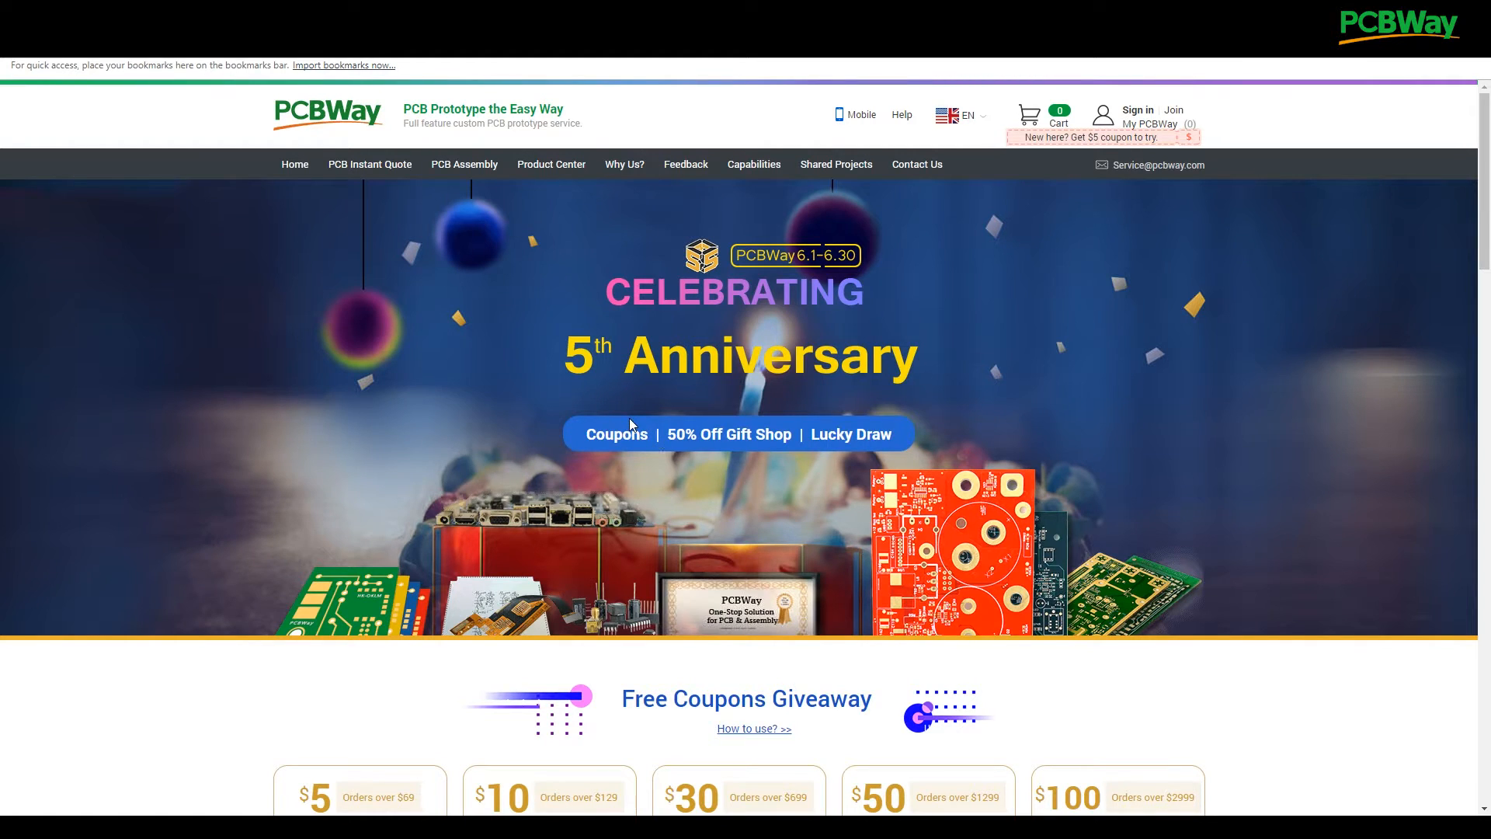
pyautogui.scroll(-3)
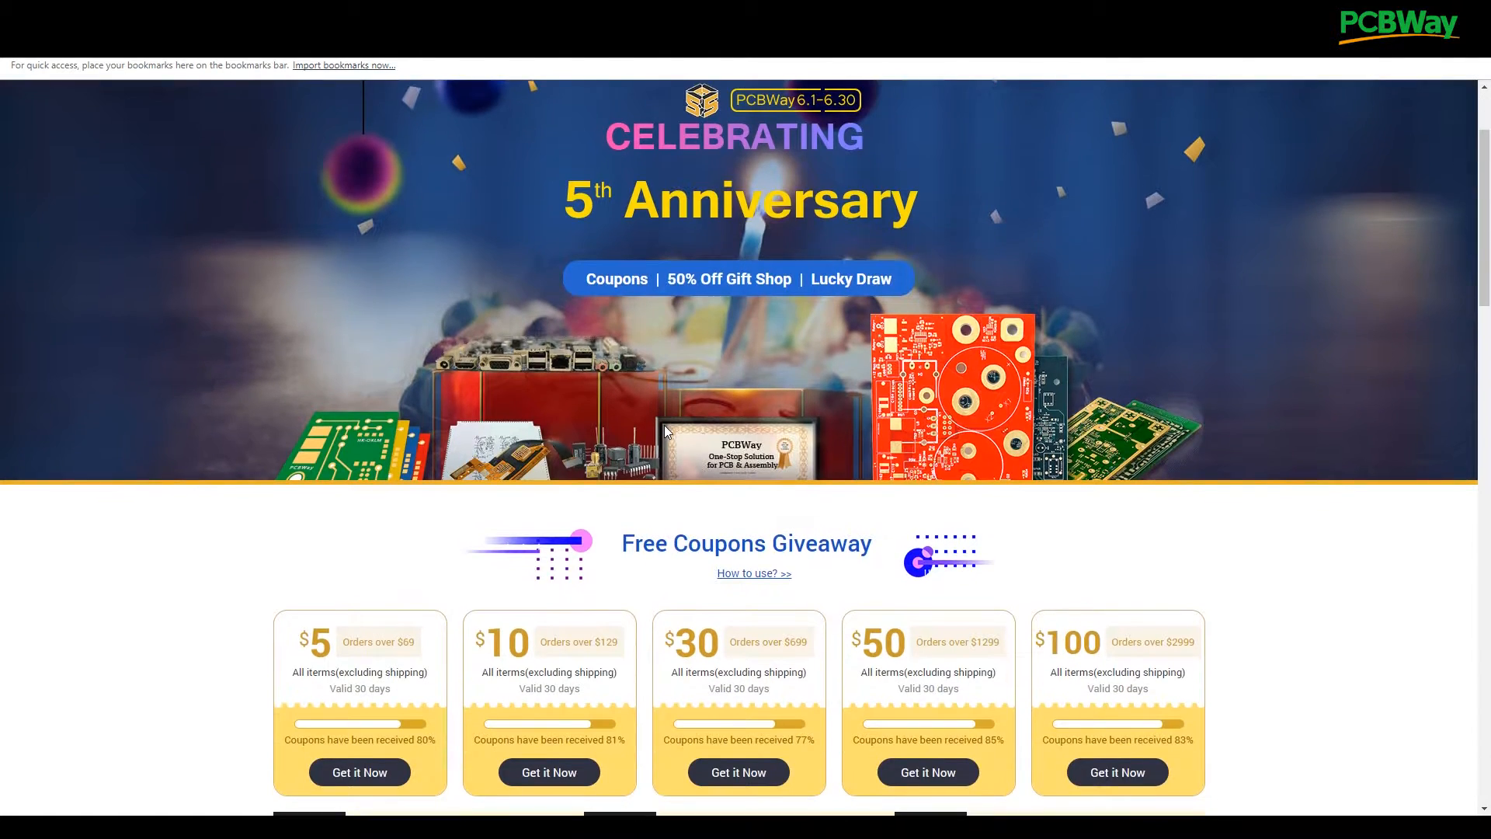
pyautogui.scroll(-3)
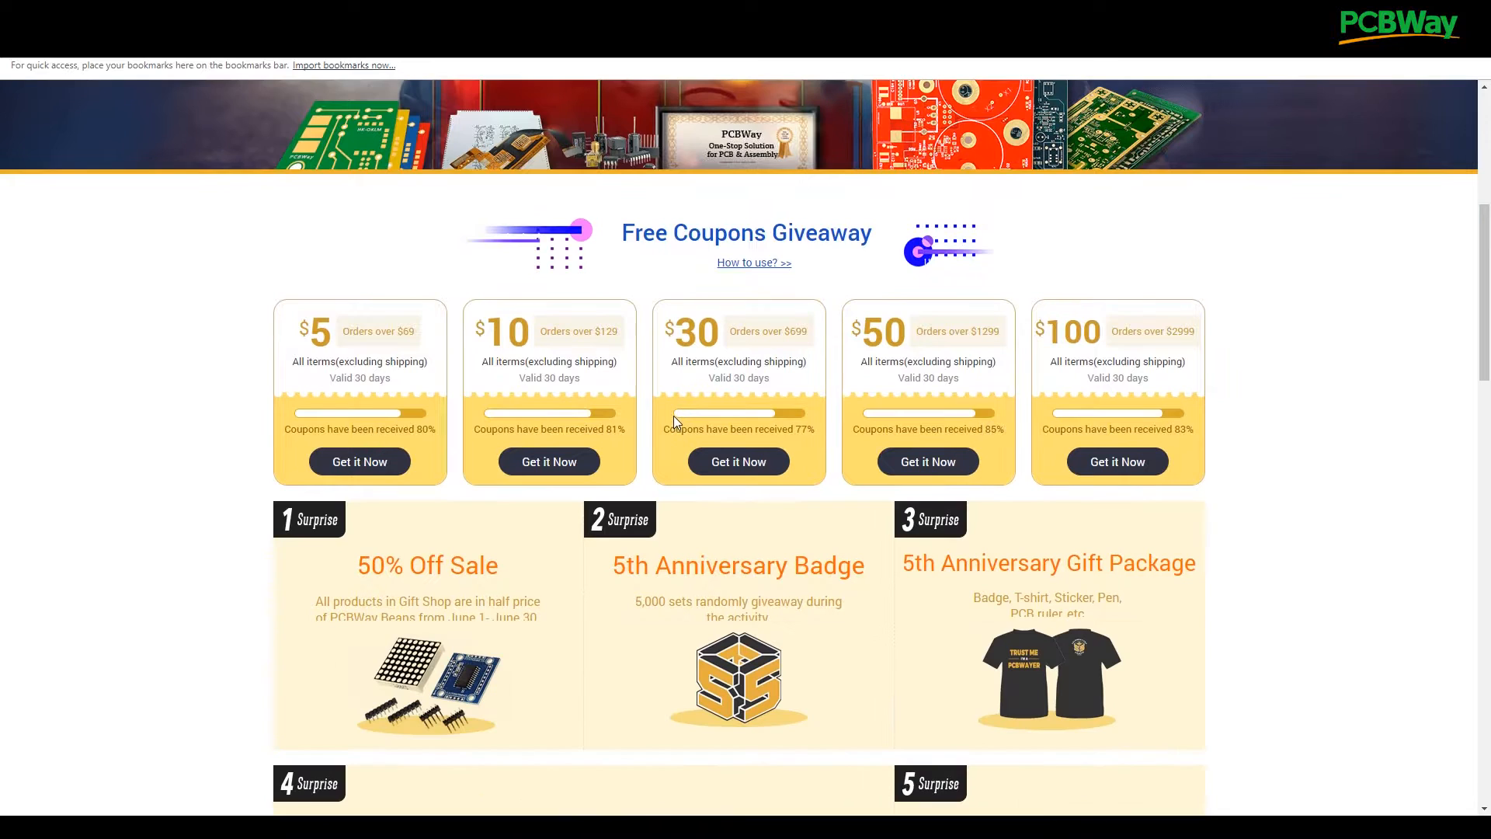
pyautogui.scroll(-3)
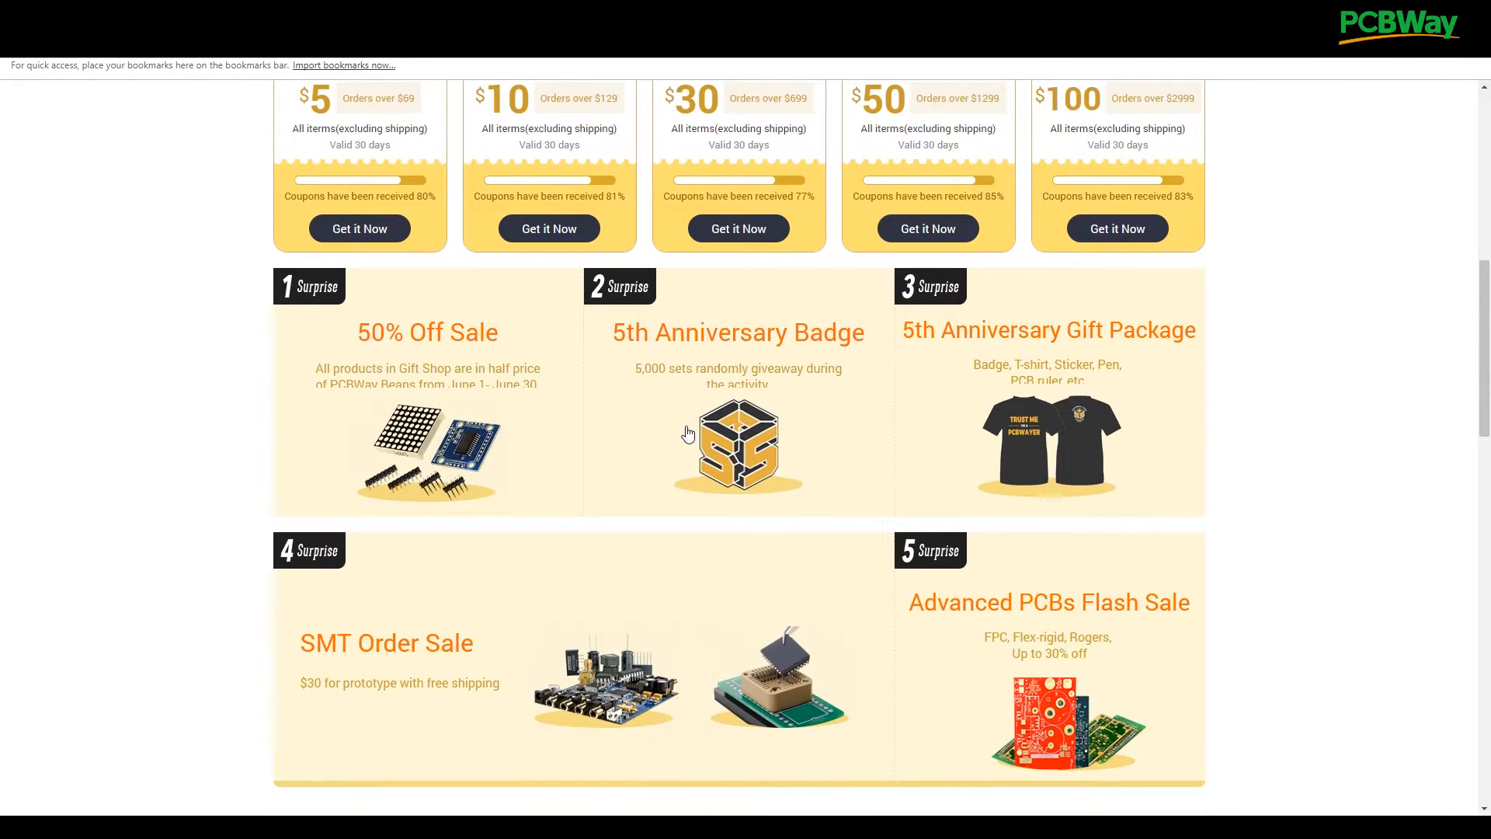
pyautogui.moveTo(1056, 438)
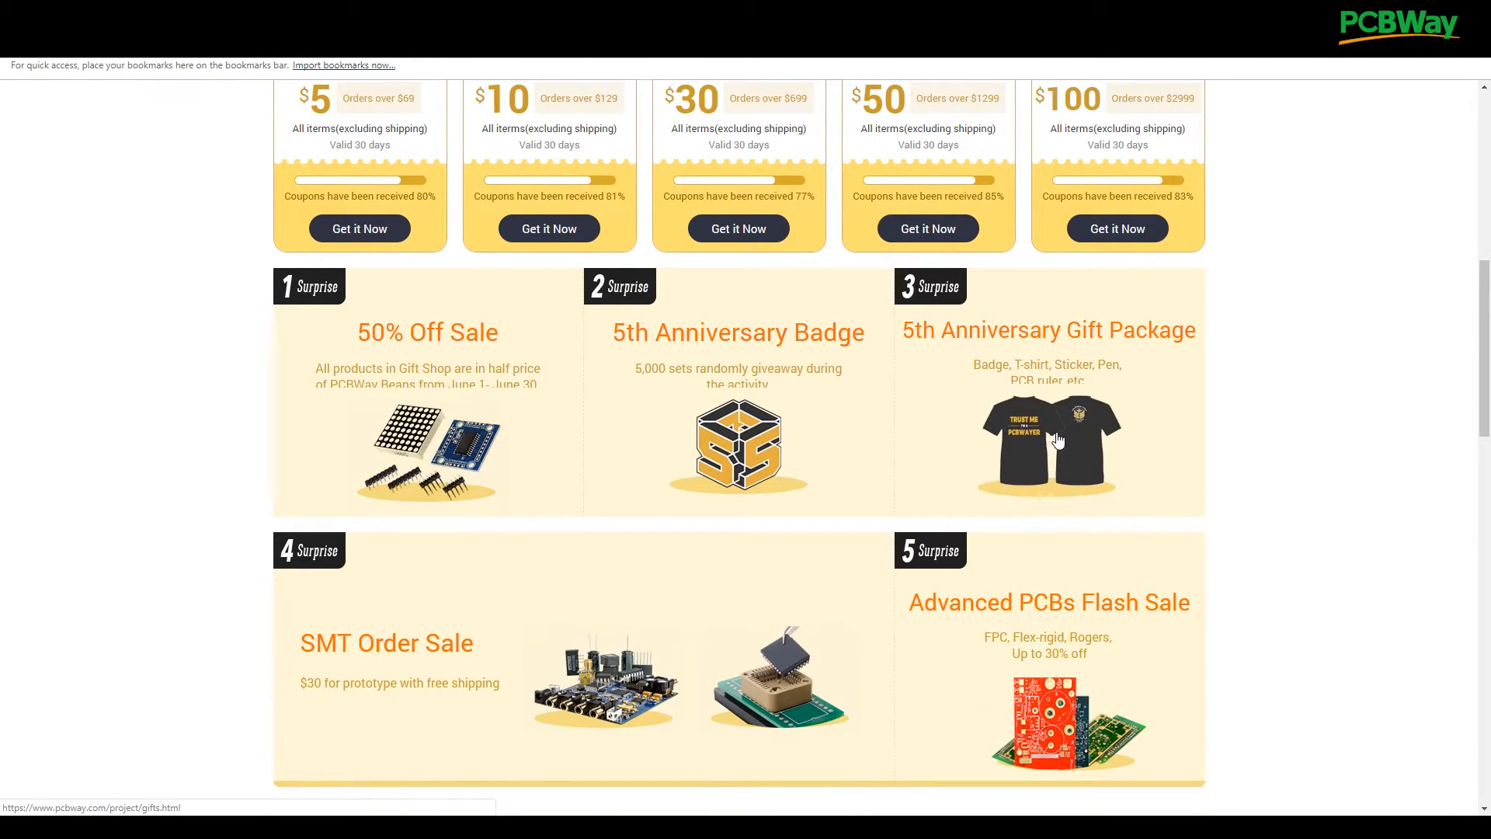
pyautogui.moveTo(1056, 434)
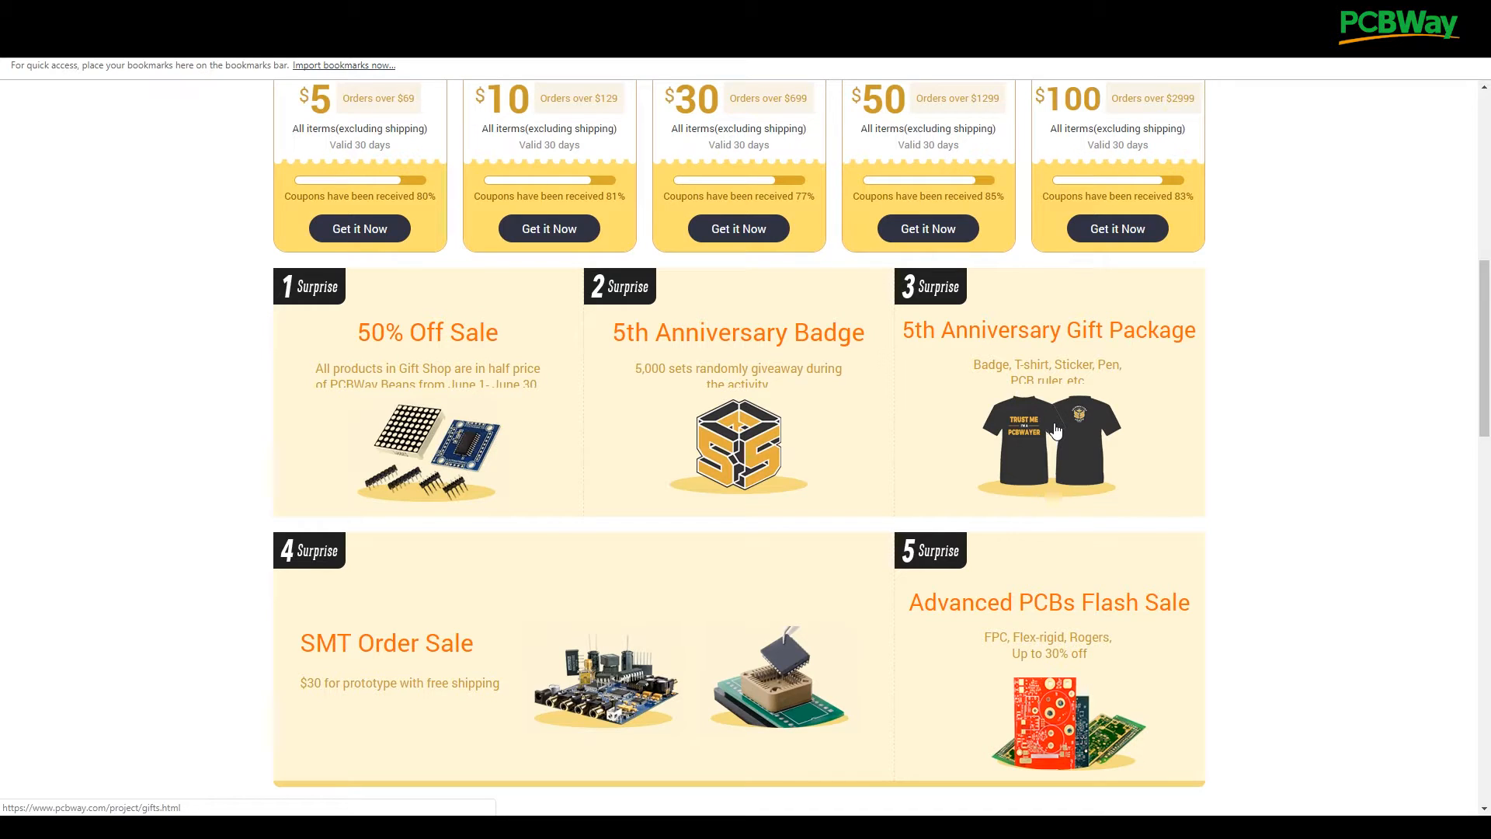
pyautogui.scroll(3)
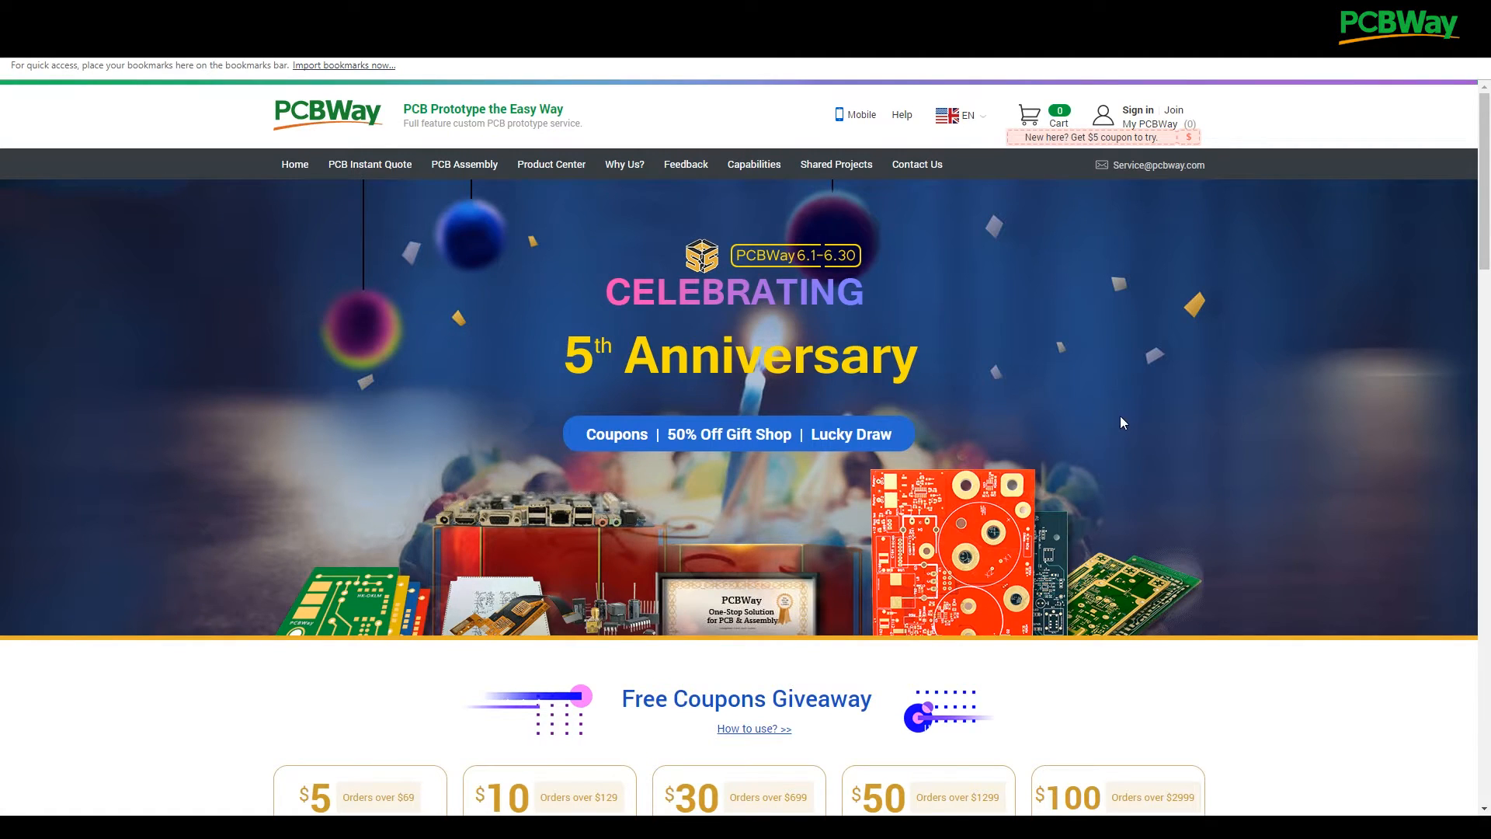
pyautogui.moveTo(1142, 385)
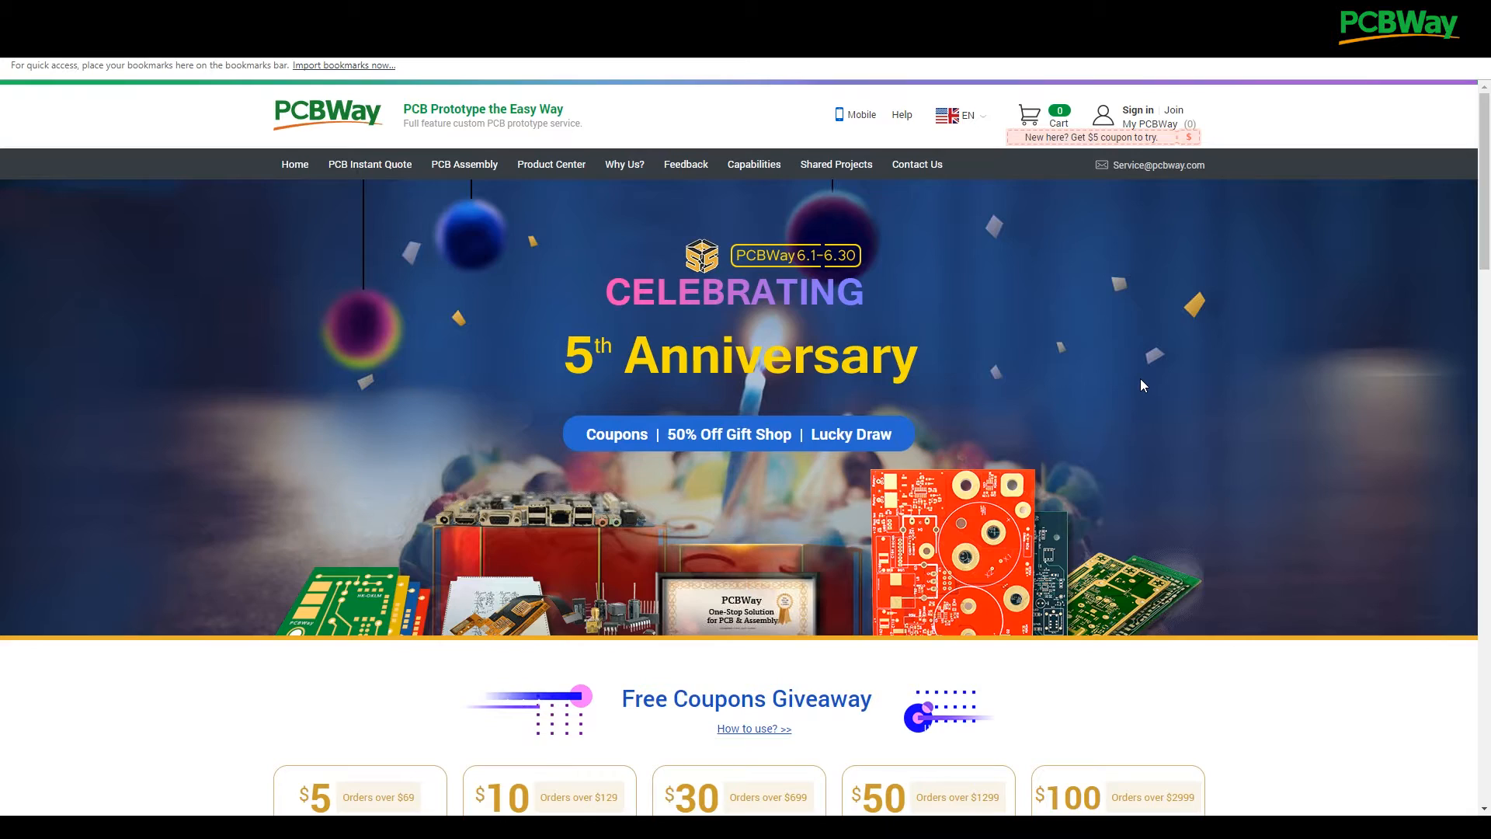
pyautogui.moveTo(1151, 382)
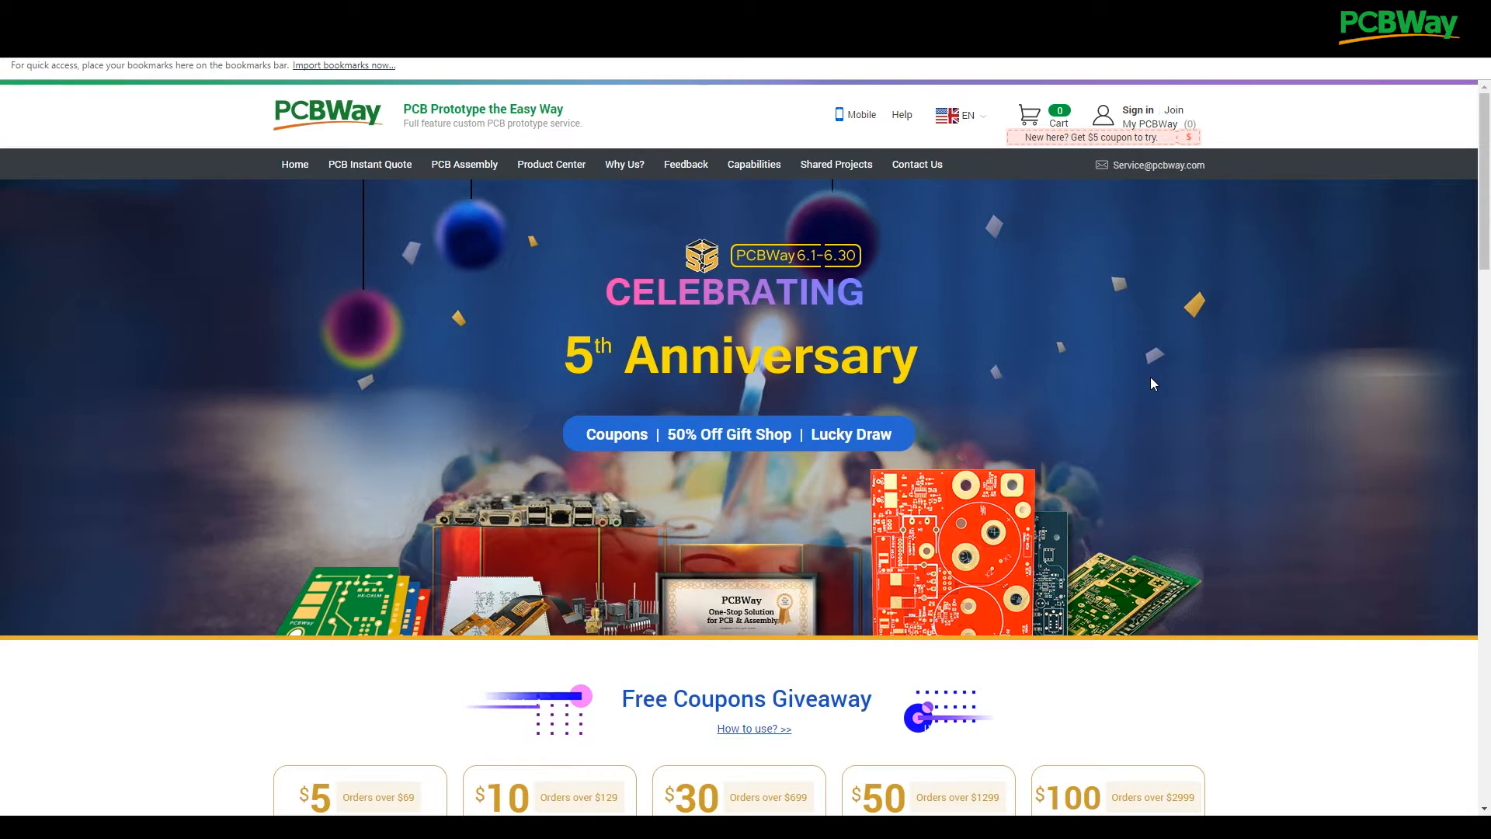